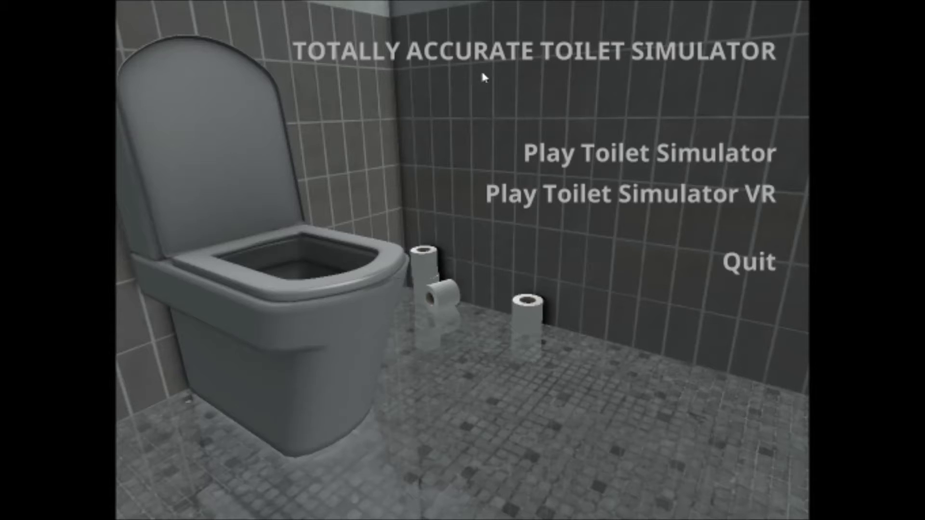
pyautogui.moveTo(705, 68)
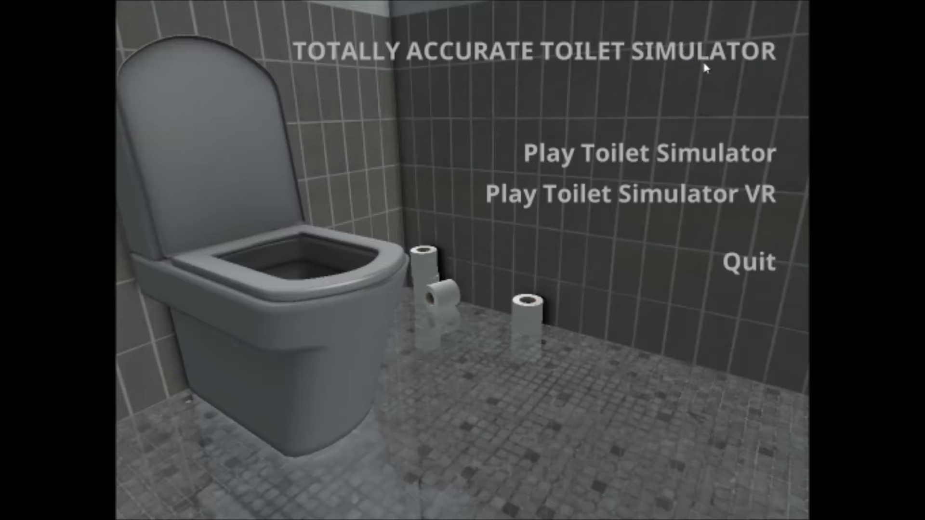
pyautogui.moveTo(564, 342)
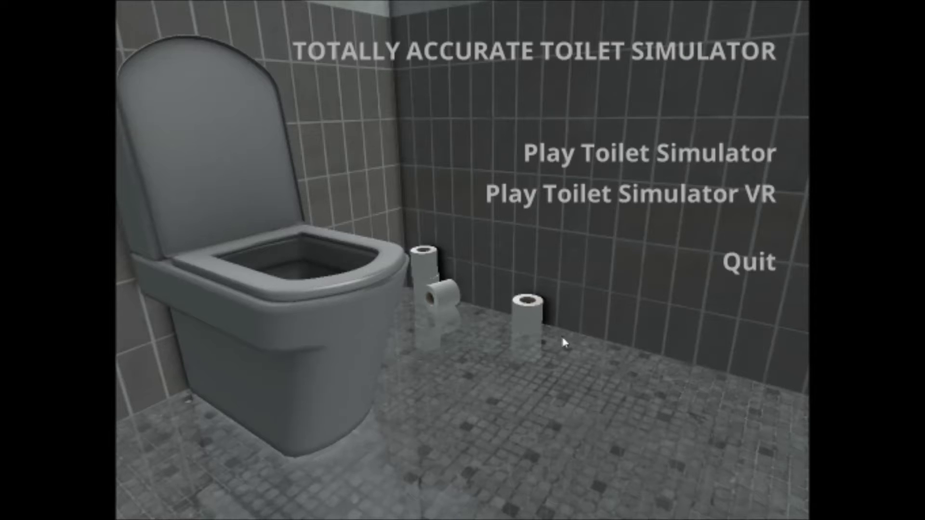
pyautogui.moveTo(372, 323)
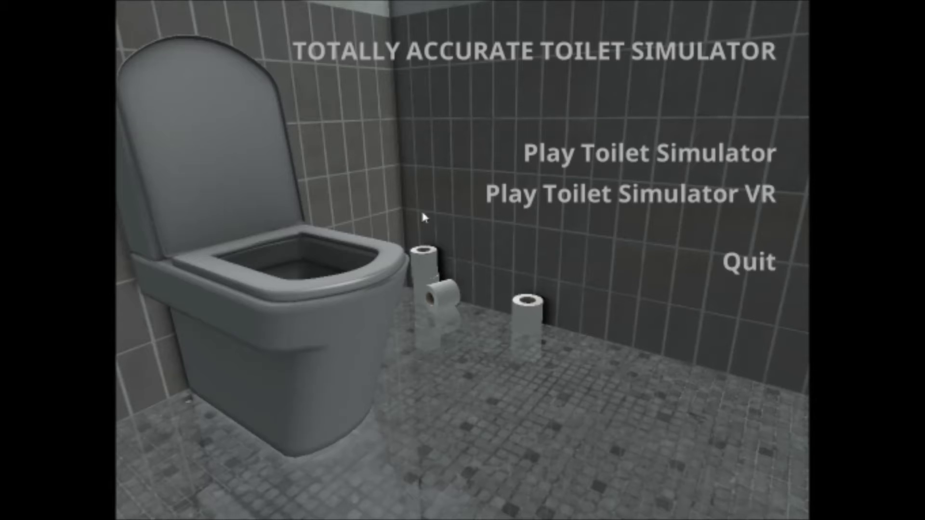
pyautogui.moveTo(394, 264)
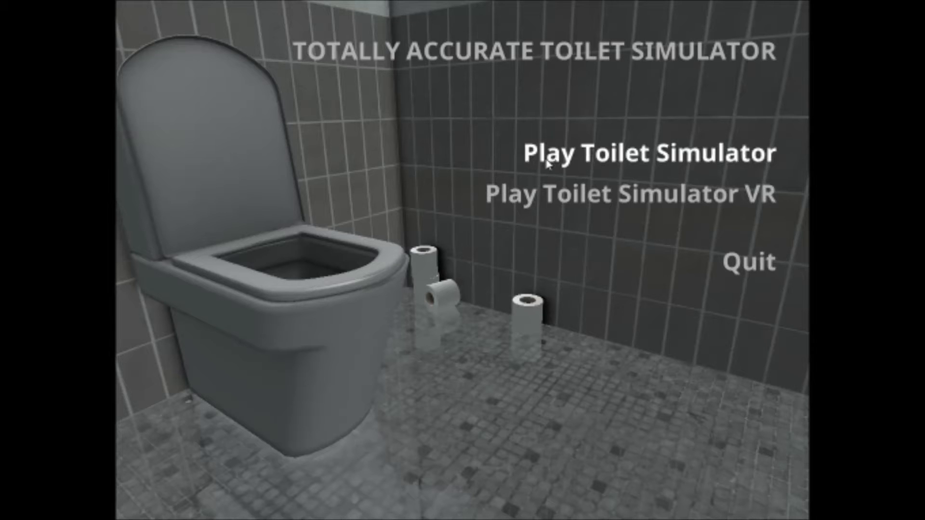
pyautogui.click(647, 152)
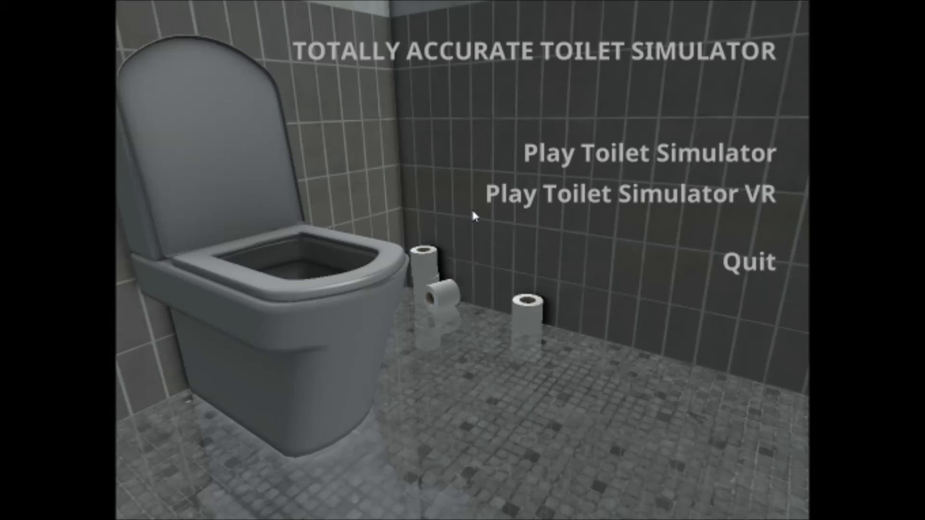
pyautogui.moveTo(496, 237)
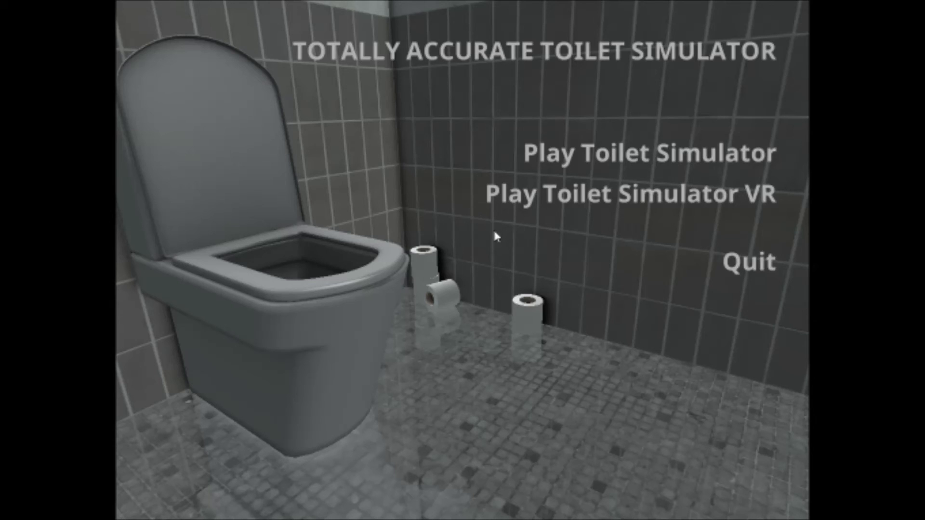